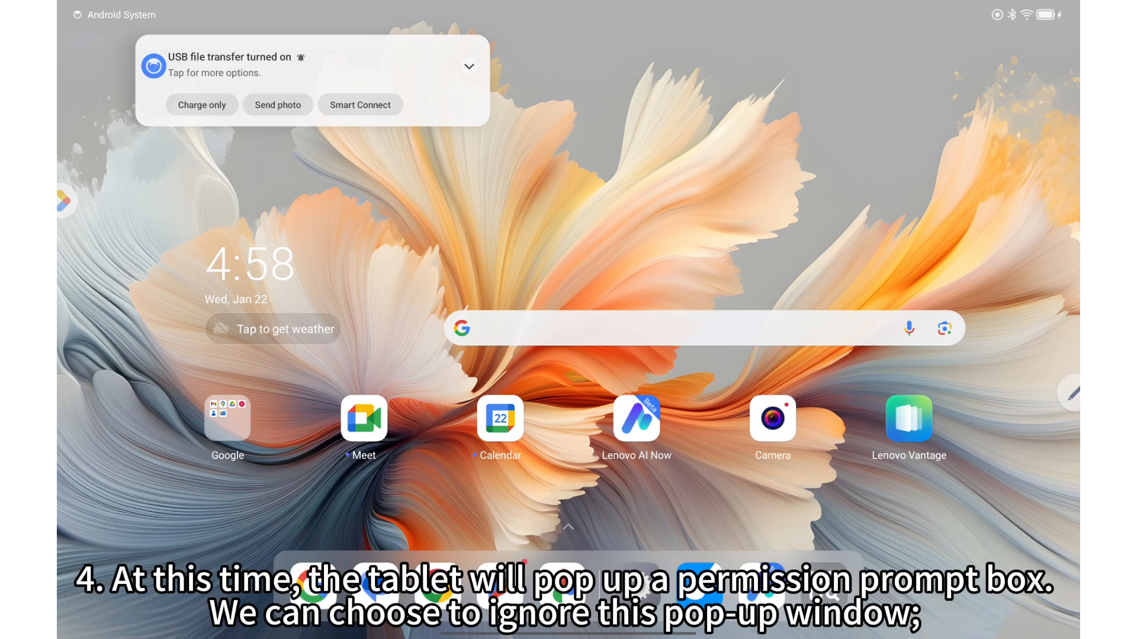
- Expand the 'USB file transfer turned on' notification to reveal its charging and transfer options
click(469, 66)
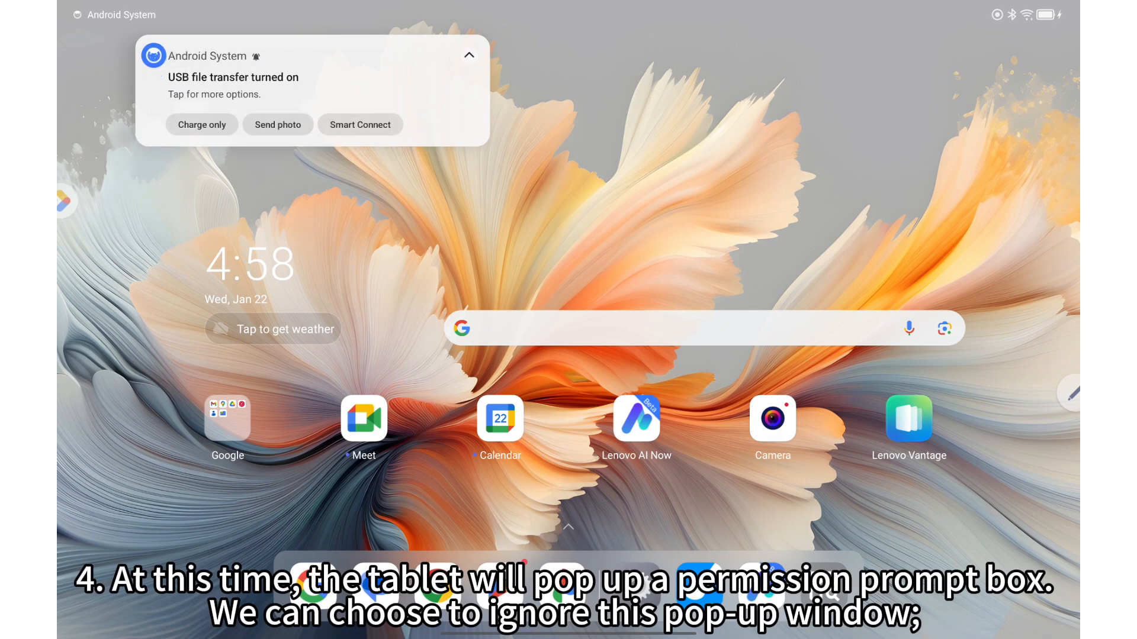
click(469, 55)
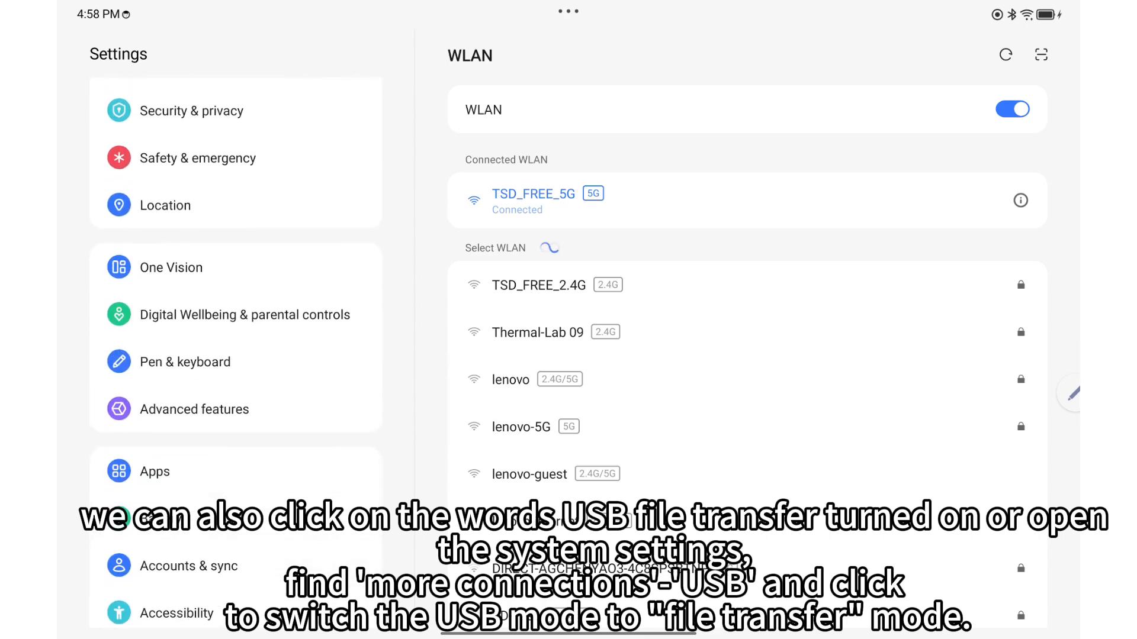
- Reach 'More connections' in the Settings sidebar and show its options
scroll(up, 3)
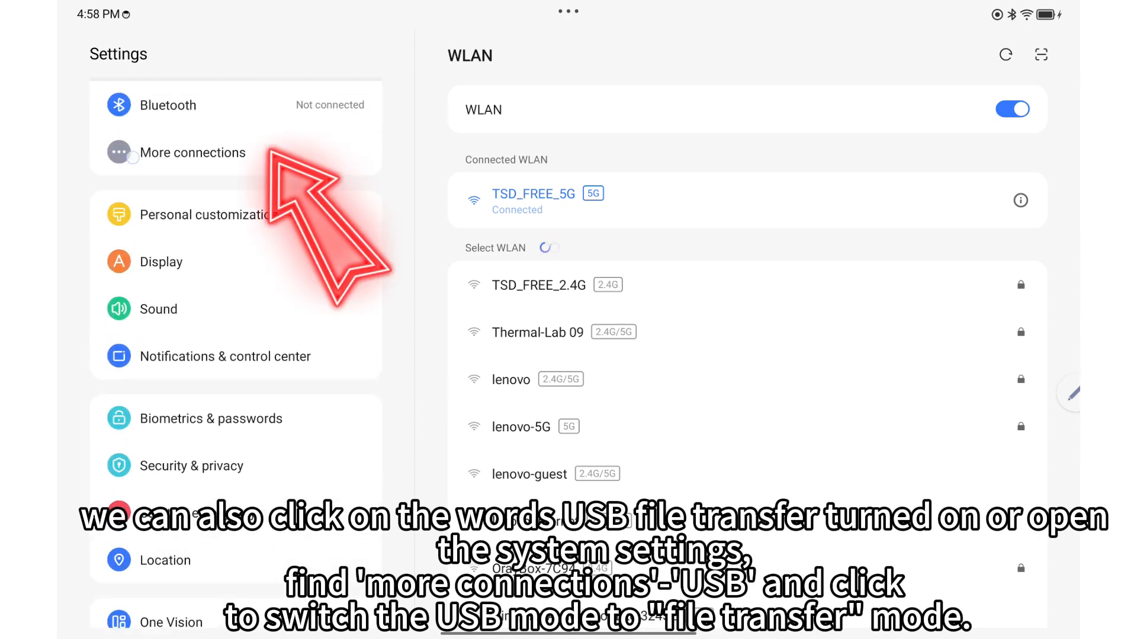
click(193, 153)
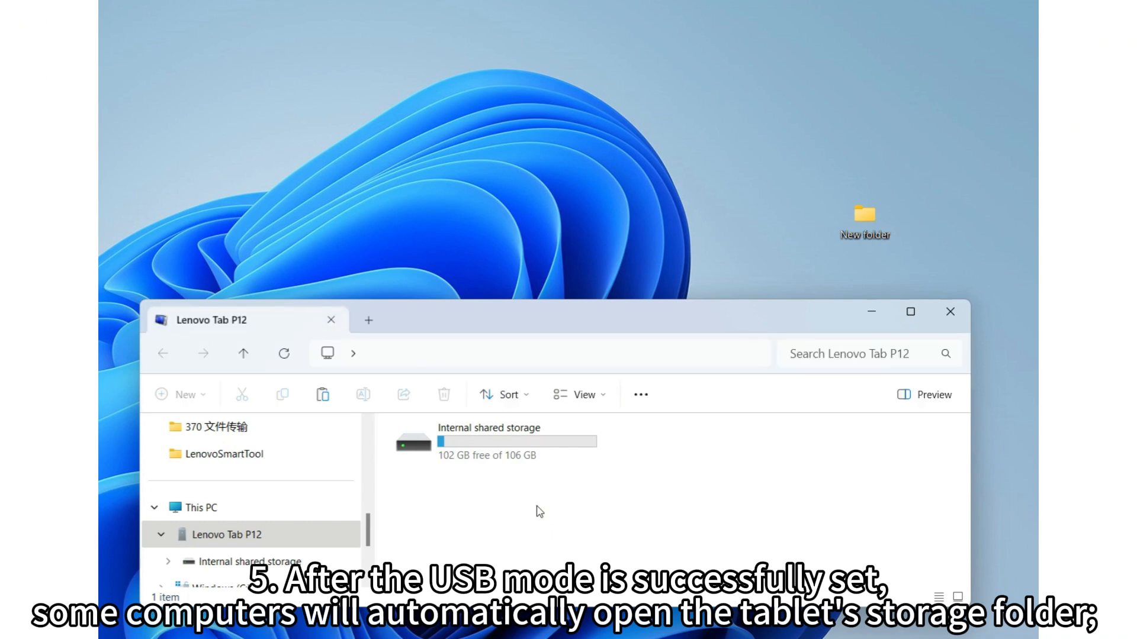
- Enter 'Internal shared storage' from the Lenovo Tab P12 window
double_click(464, 442)
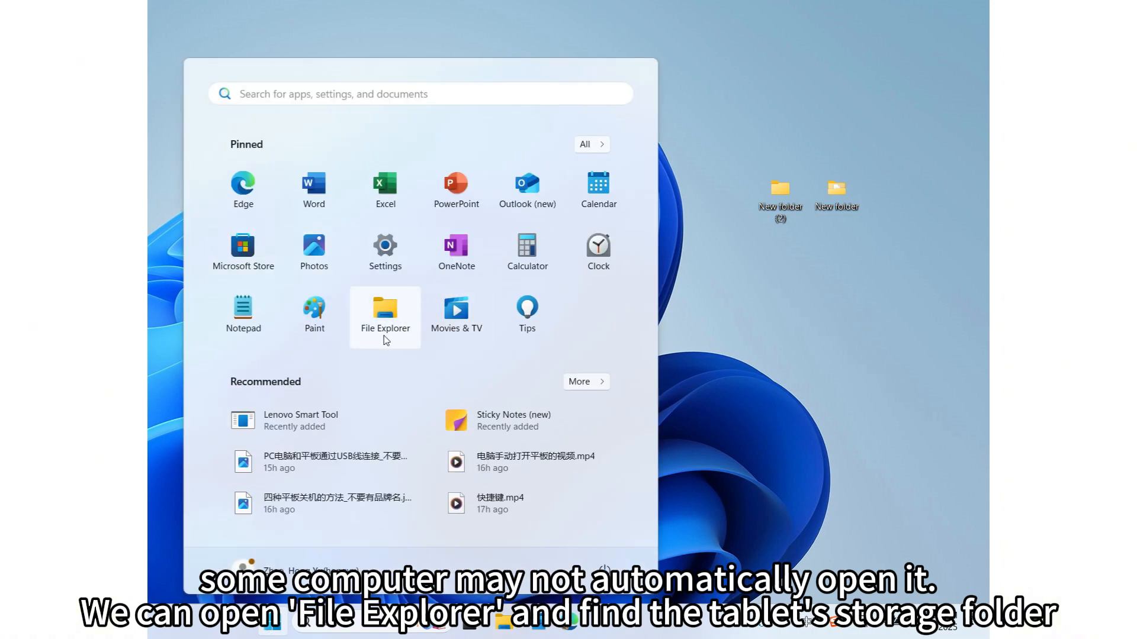
- From Start, reach This PC and enter the Lenovo Tab P12 device
click(385, 311)
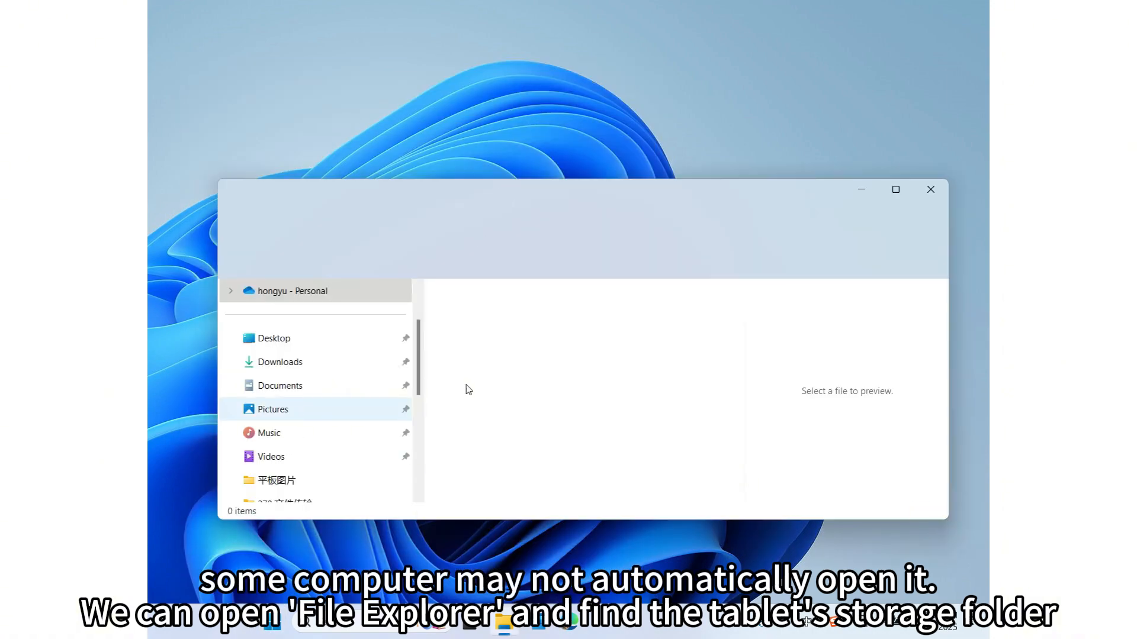
click(270, 362)
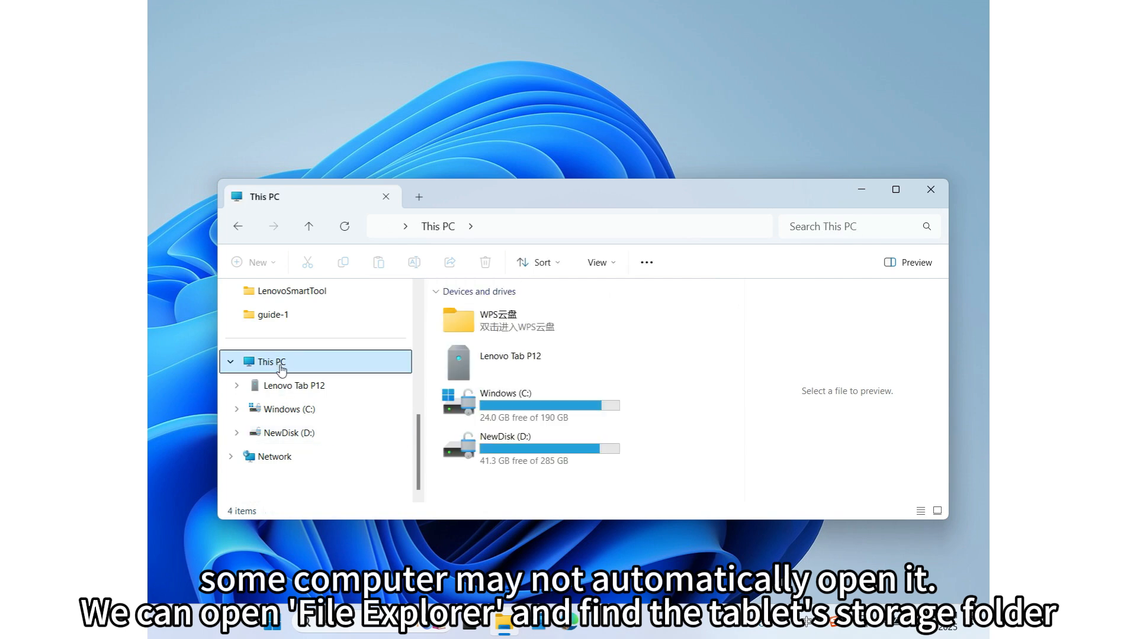
click(529, 362)
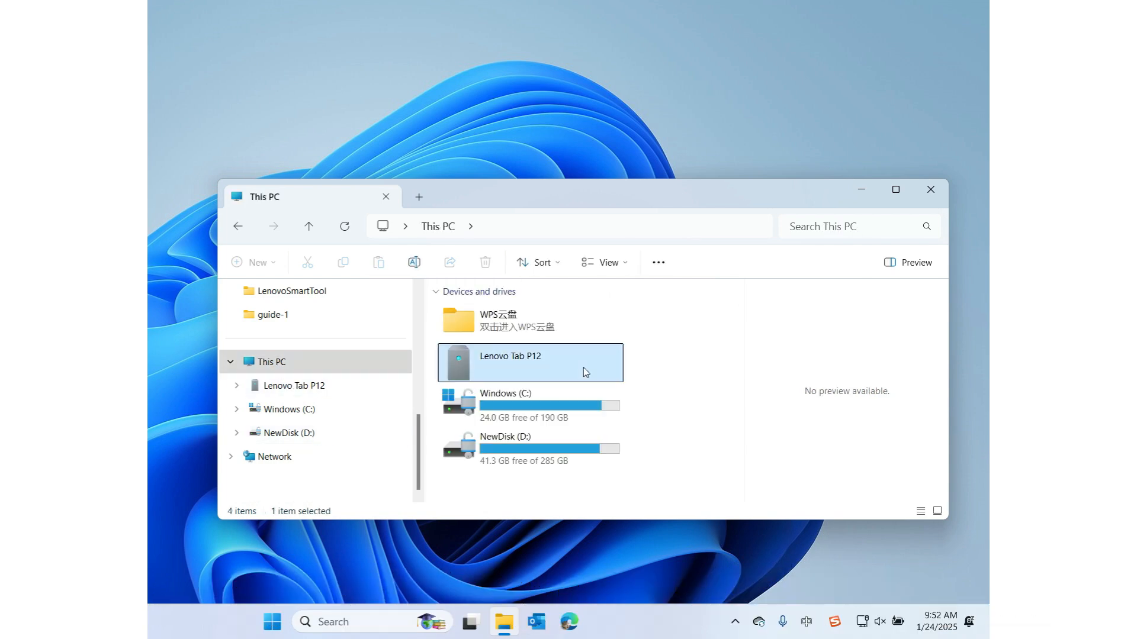
double_click(529, 363)
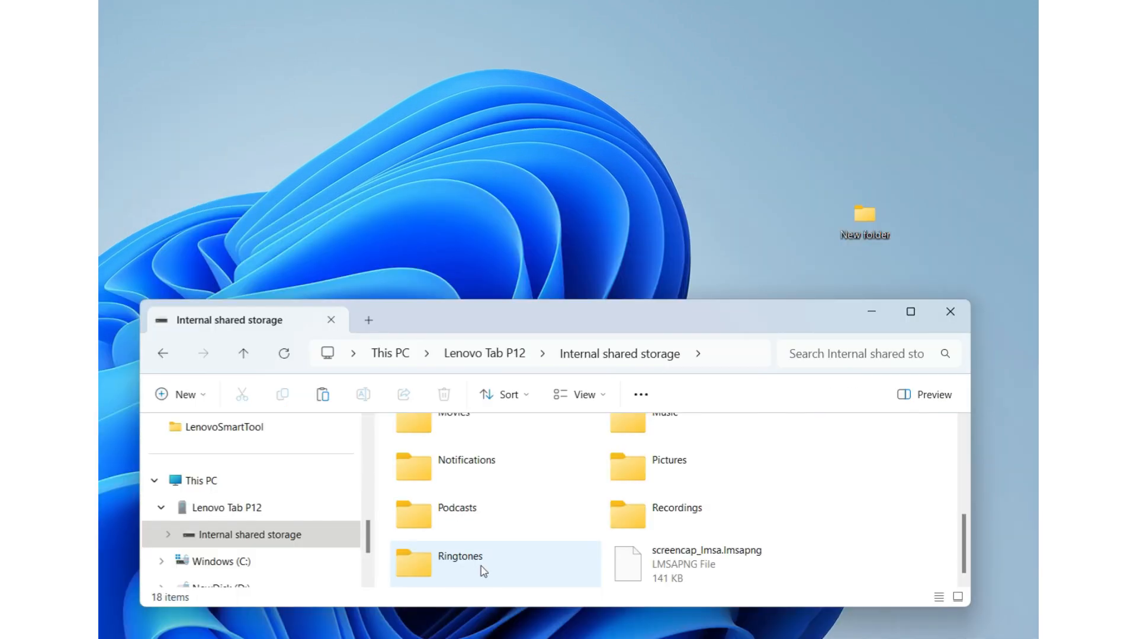
- Copy the tablet's Ringtones folder into the desktop's New folder, then return to internal shared storage
click(495, 563)
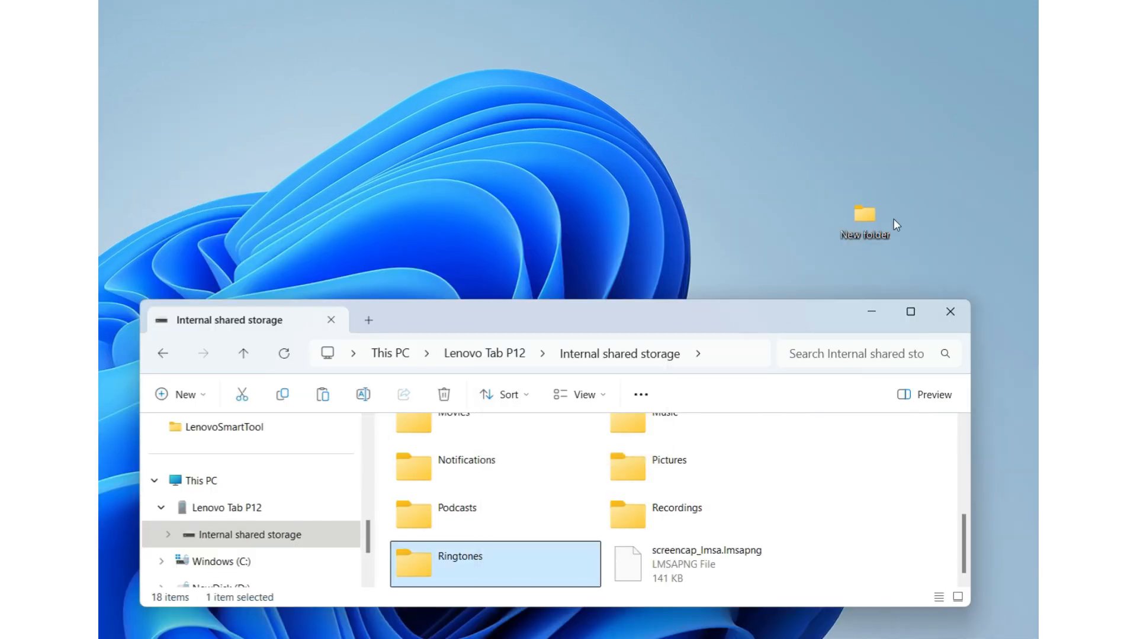
double_click(863, 214)
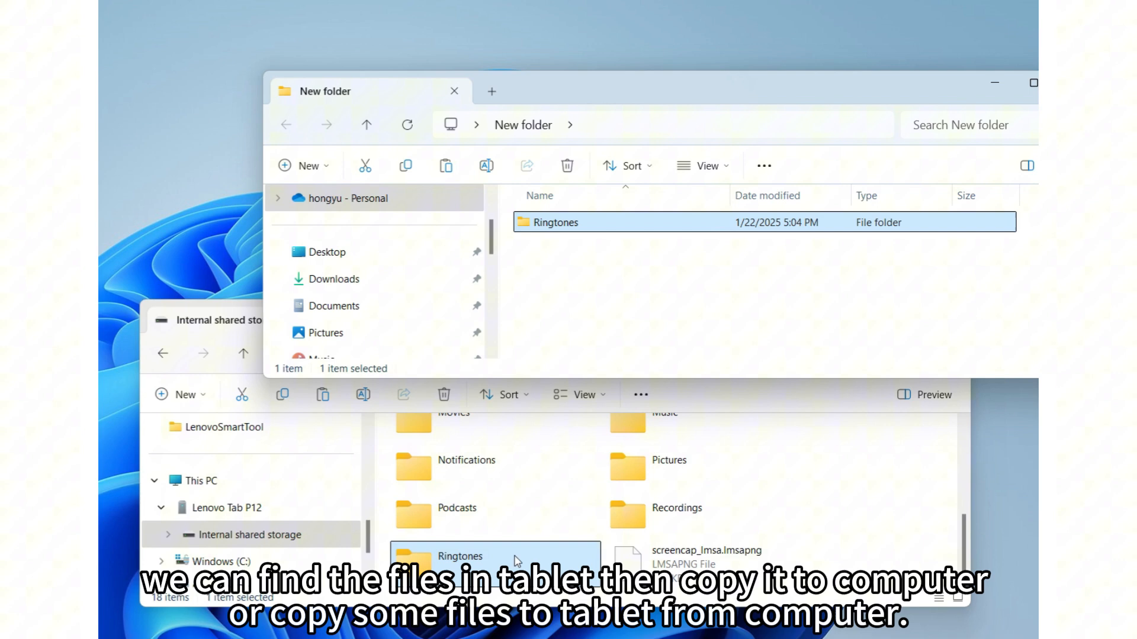
double_click(556, 221)
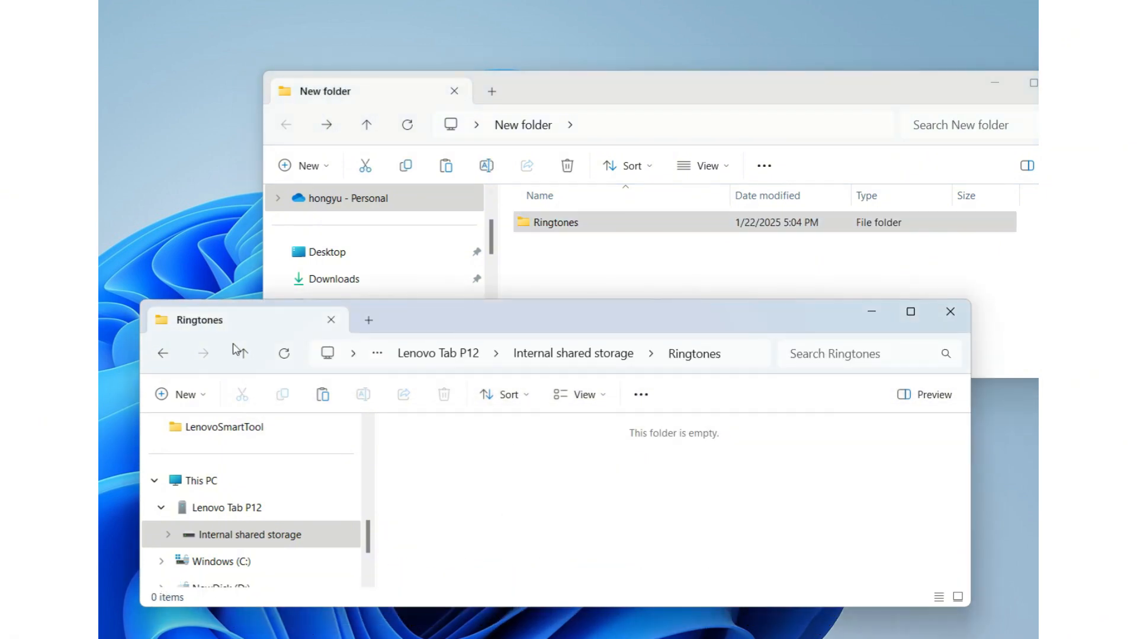
click(242, 352)
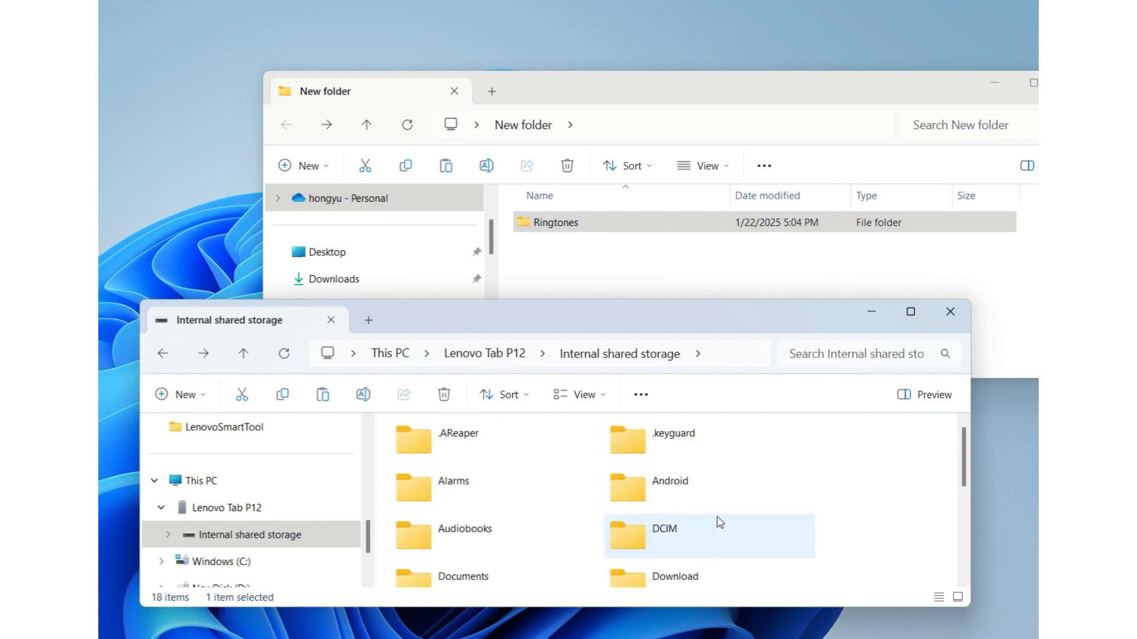